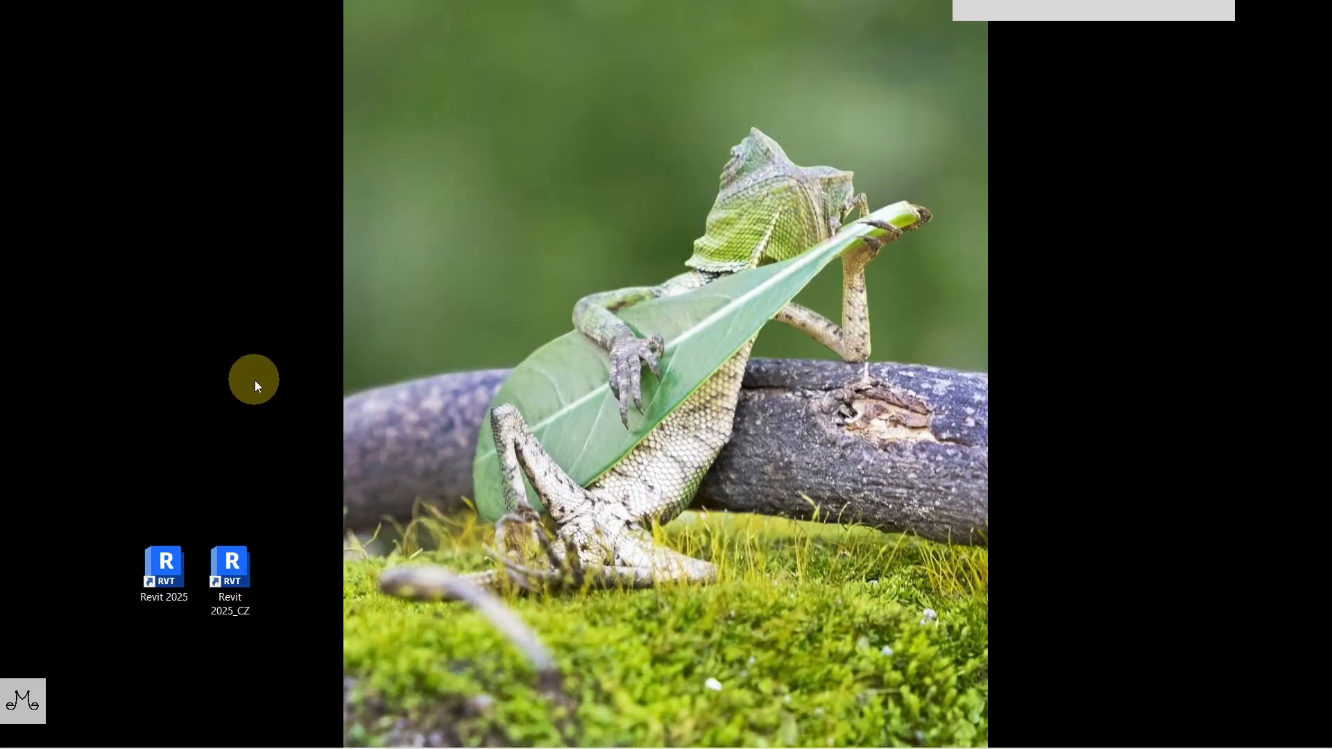
pyautogui.moveTo(260, 399)
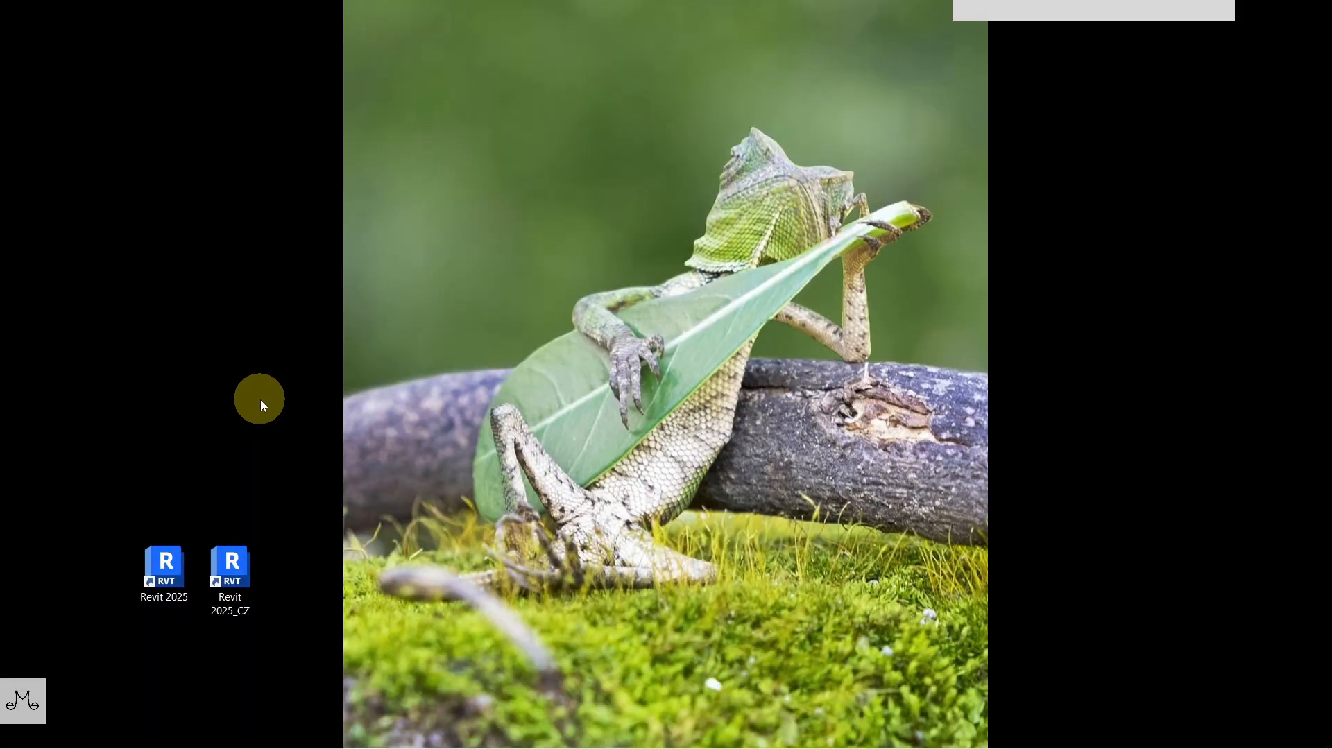
pyautogui.moveTo(251, 452)
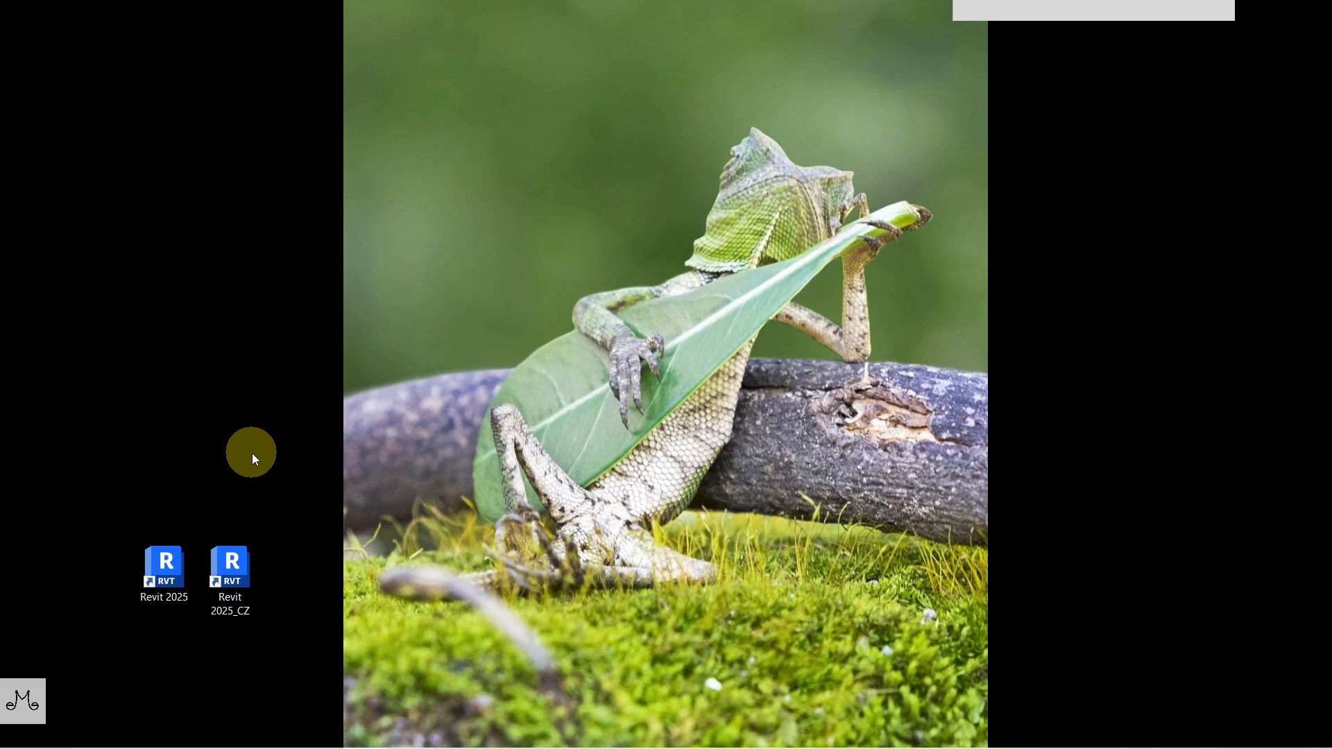
pyautogui.moveTo(111, 591)
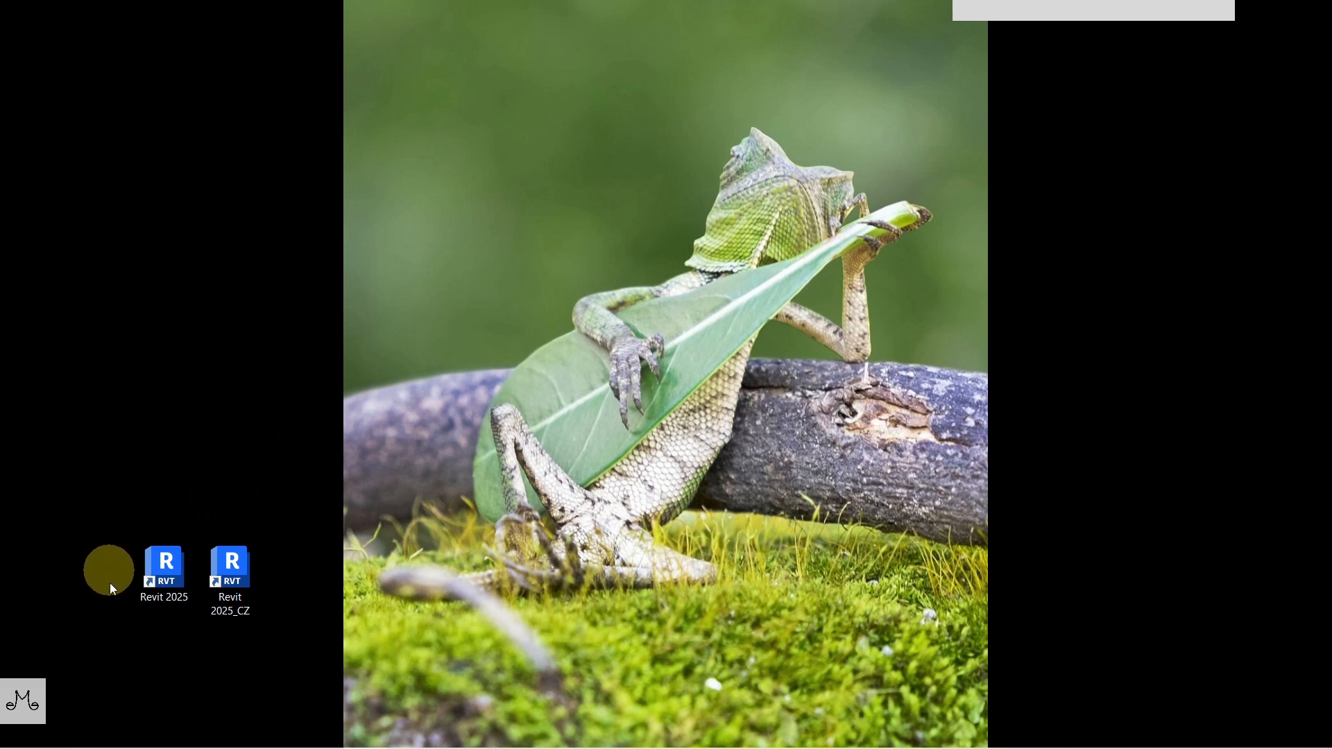
# - Inspect the Revit 2025 shortcut's properties and select its target command with the language code
pyautogui.click(164, 565)
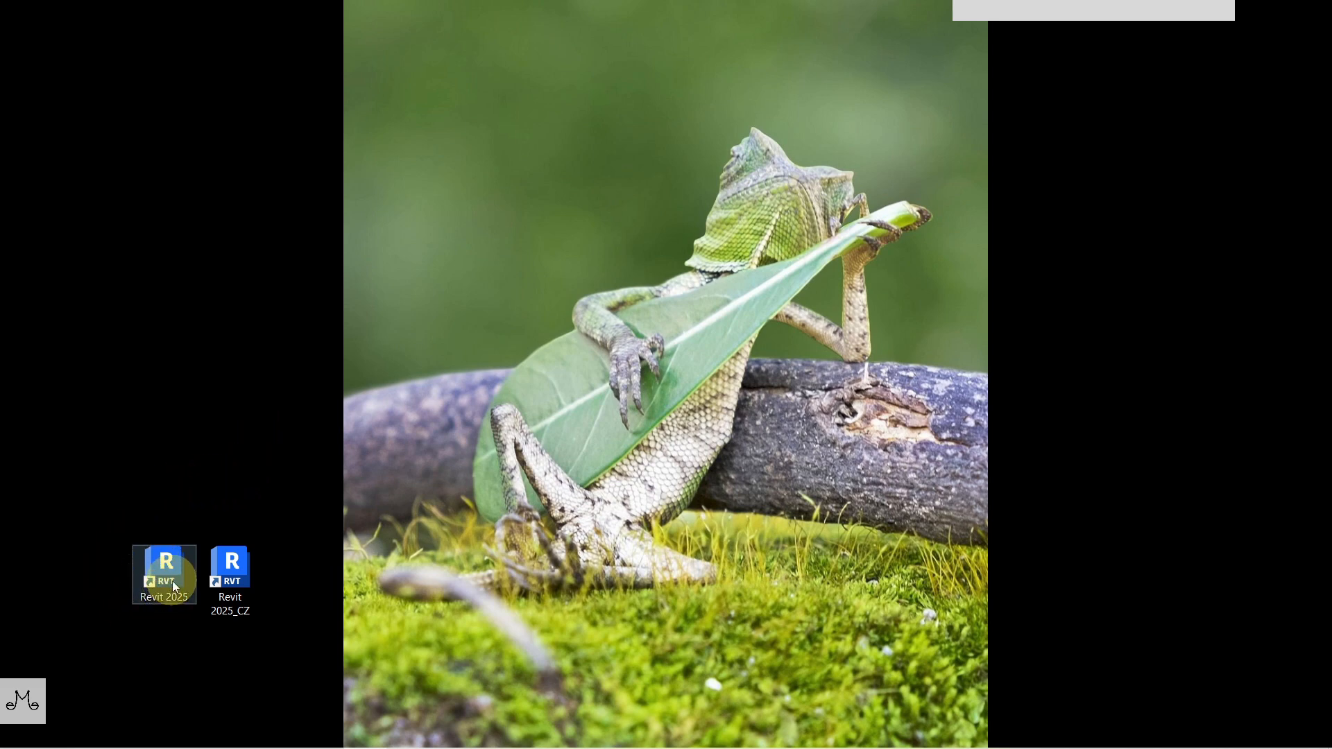
pyautogui.moveTo(165, 591)
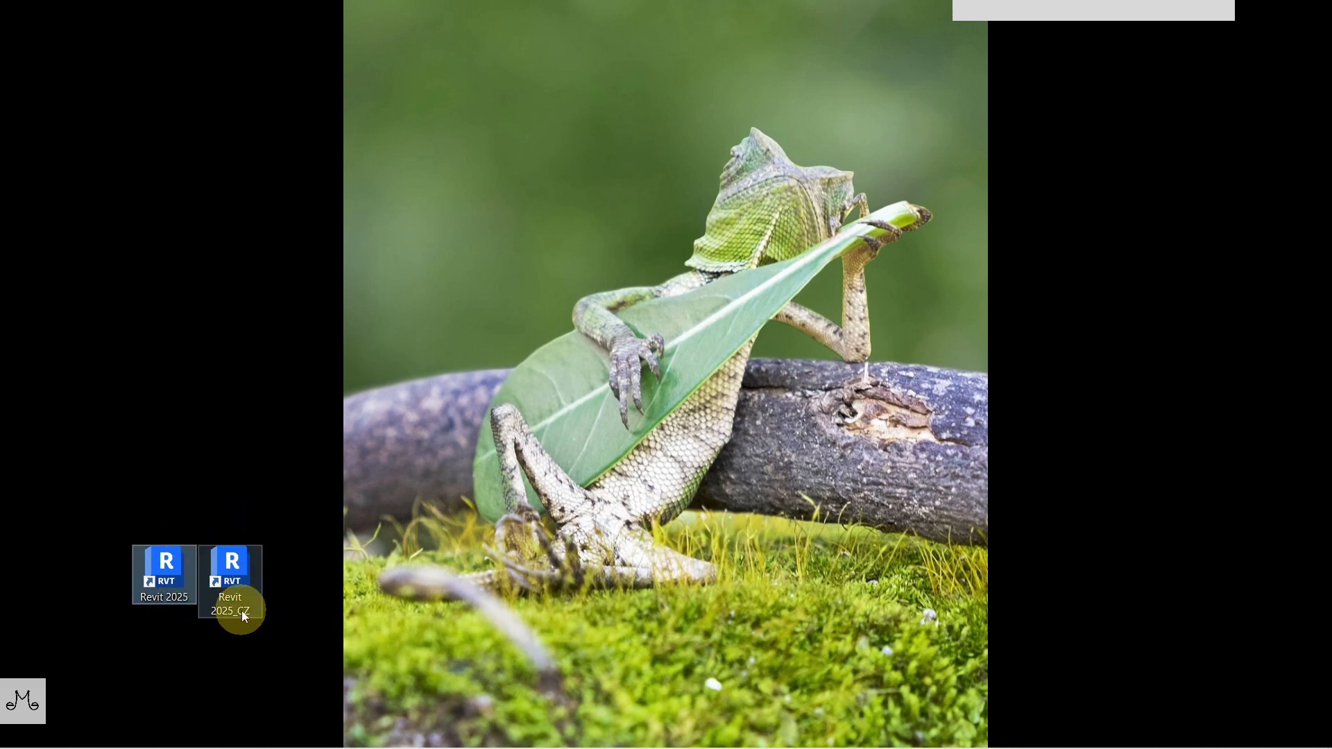
pyautogui.moveTo(433, 726)
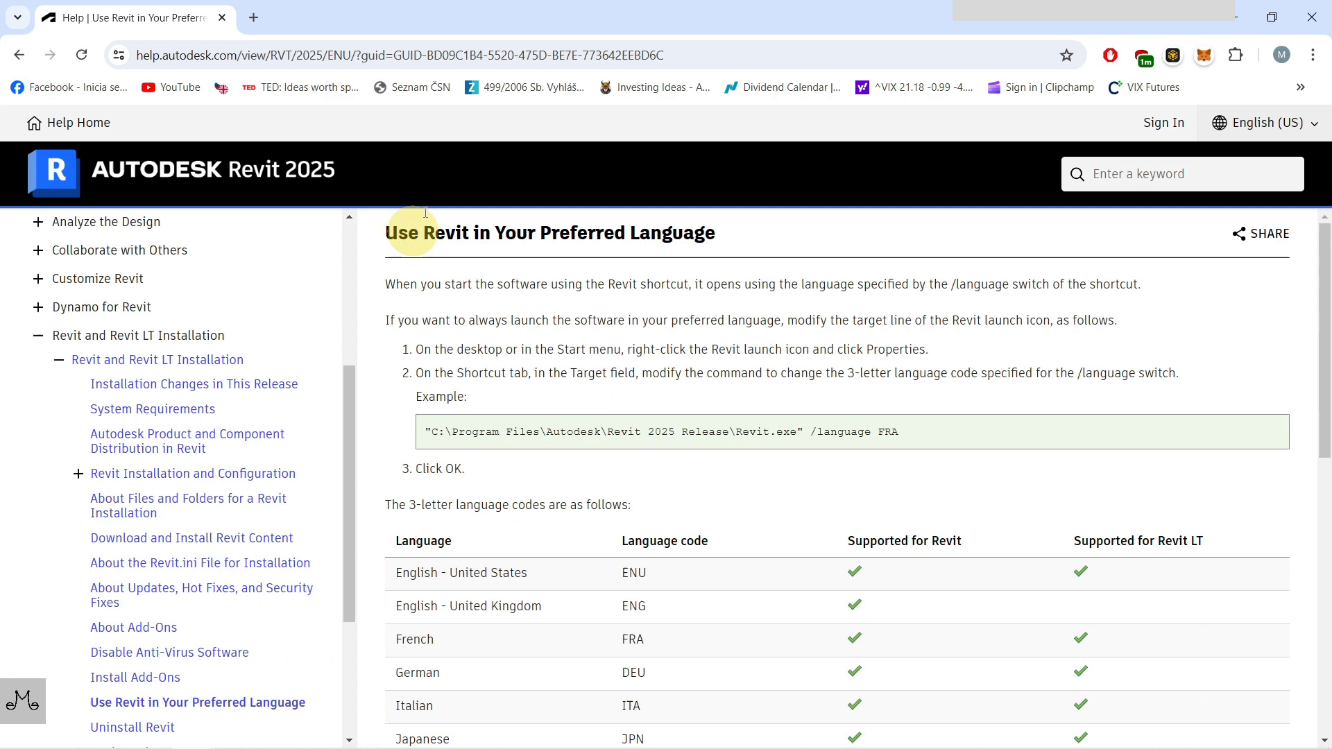
pyautogui.moveTo(680, 372)
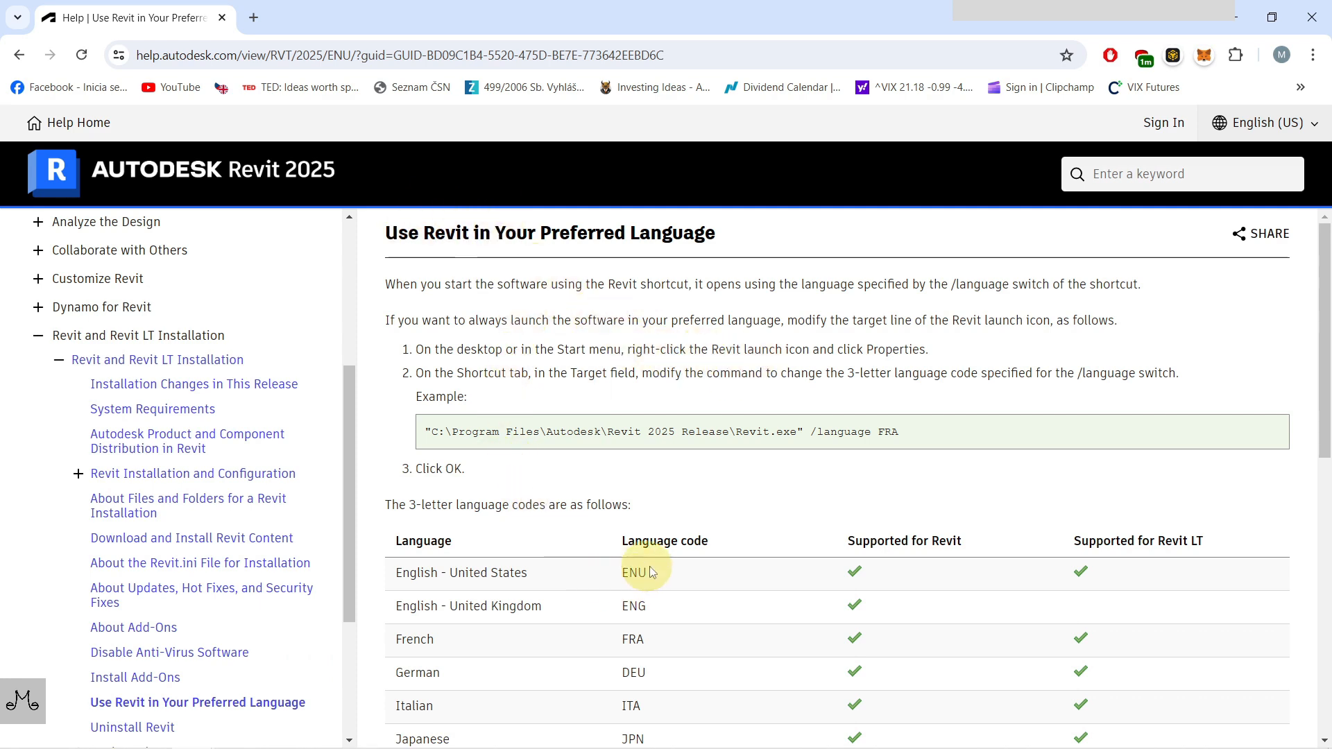
pyautogui.scroll(-3)
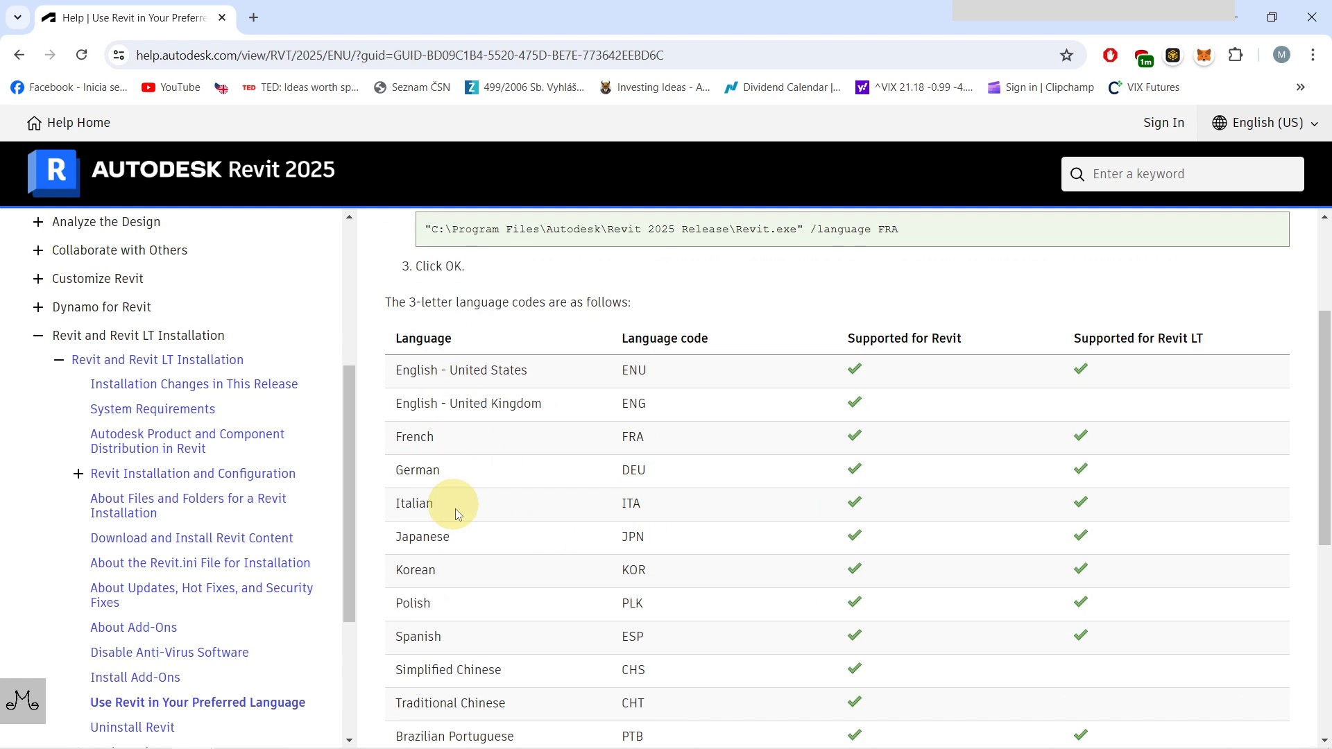
pyautogui.scroll(-3)
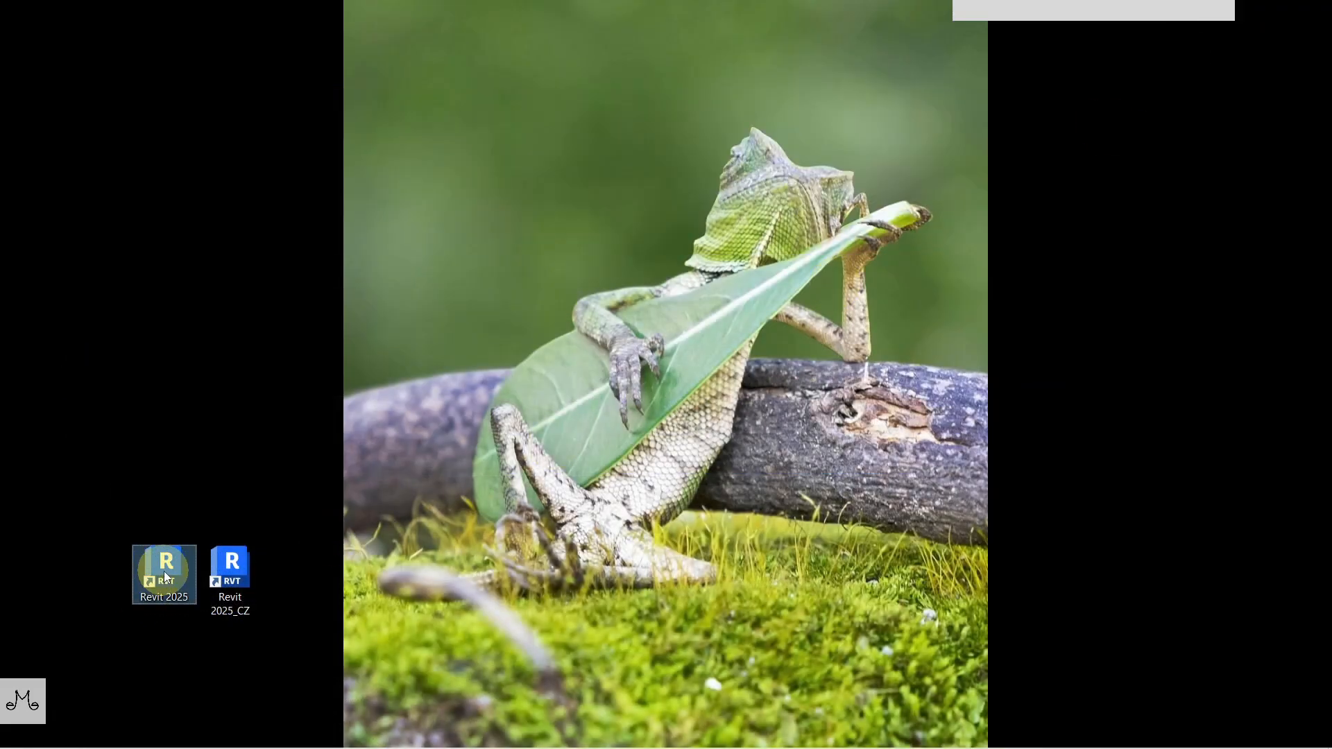
pyautogui.rightClick(164, 573)
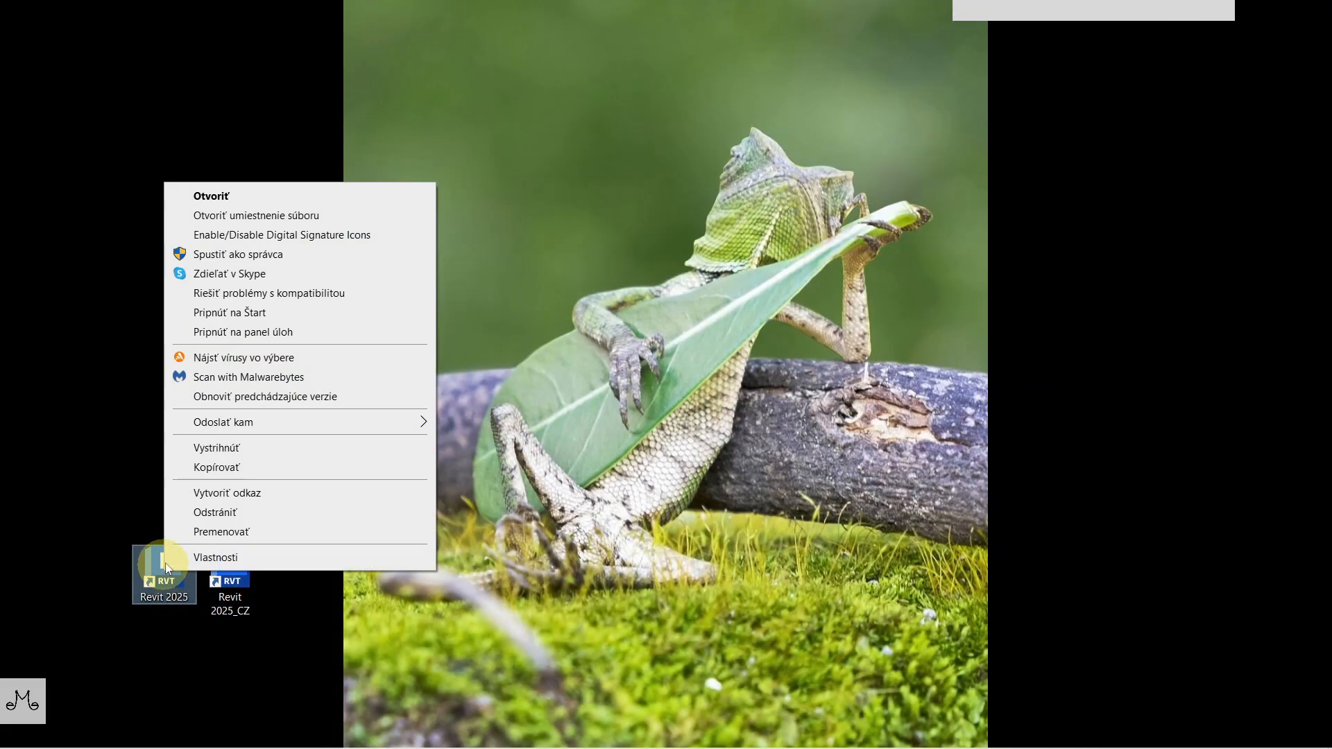
pyautogui.click(217, 558)
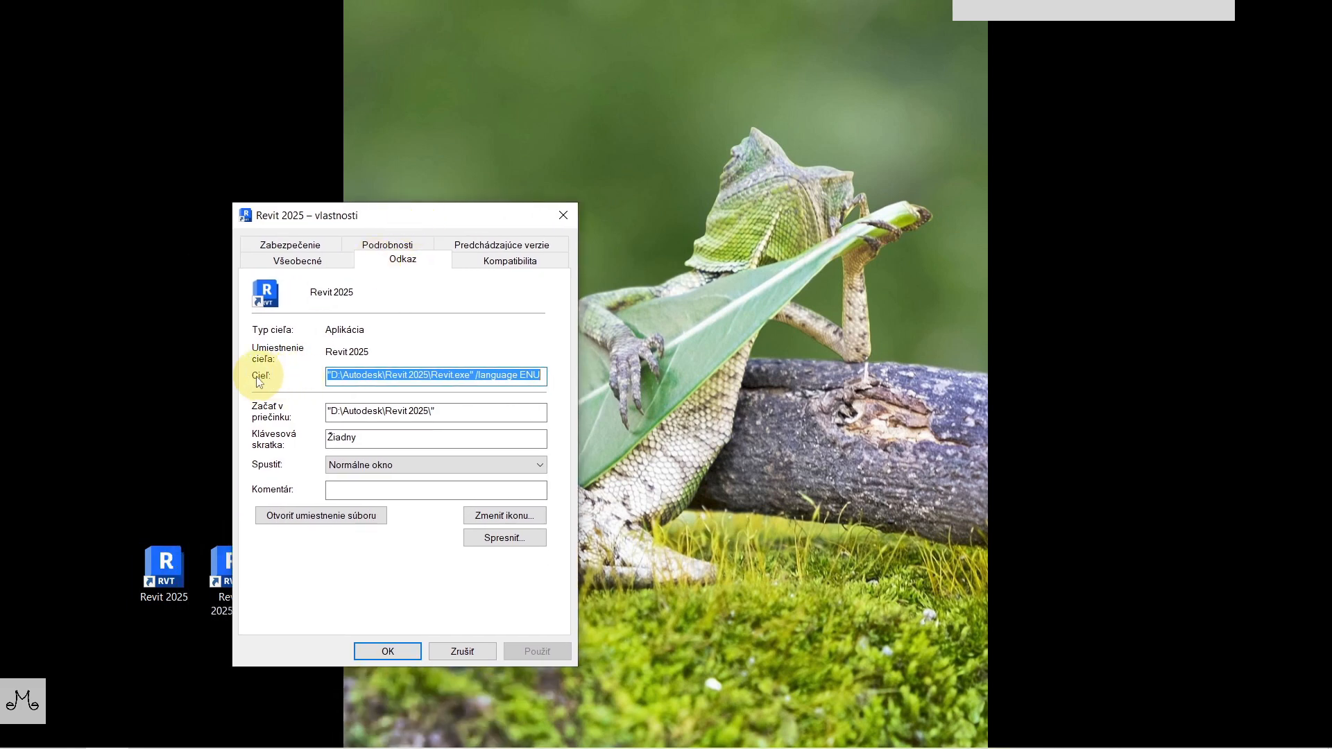
pyautogui.click(480, 376)
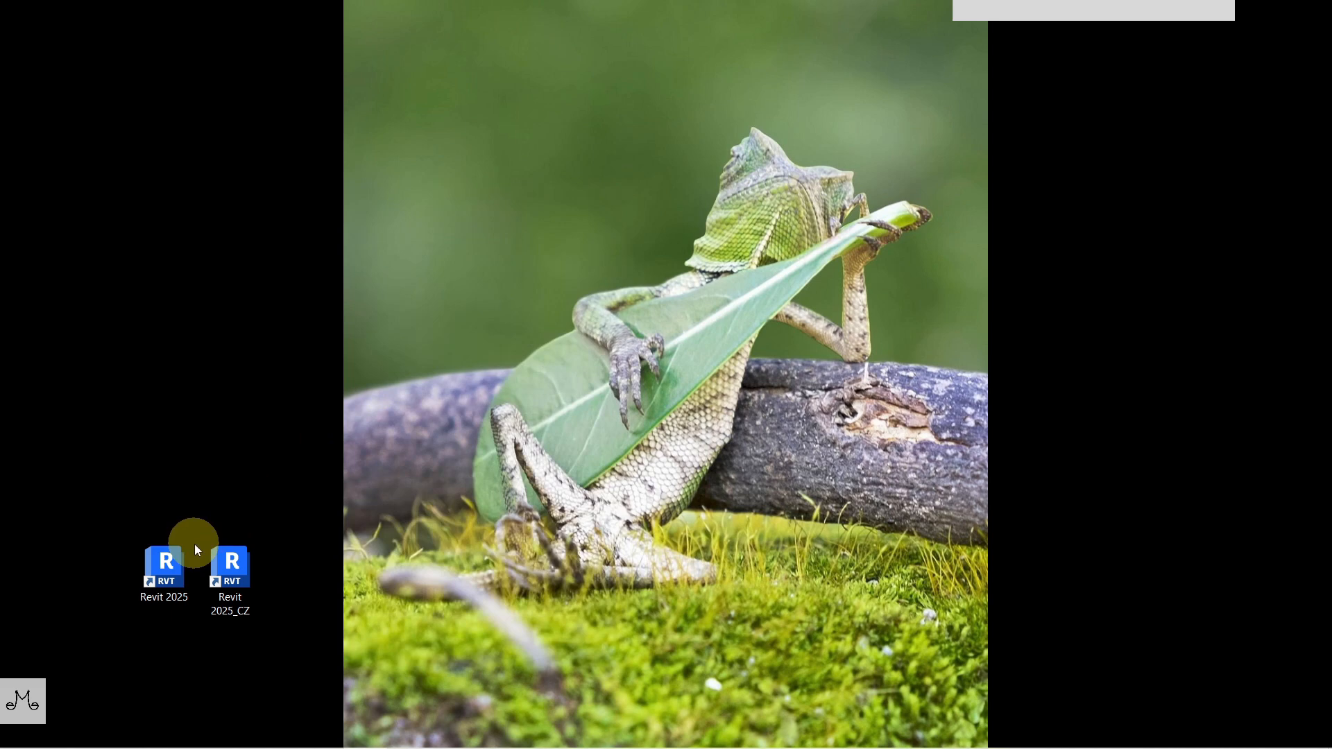
# - Confirm the Revit 2025_CZ shortcut's target ends with /language CSY and close its properties
pyautogui.rightClick(229, 569)
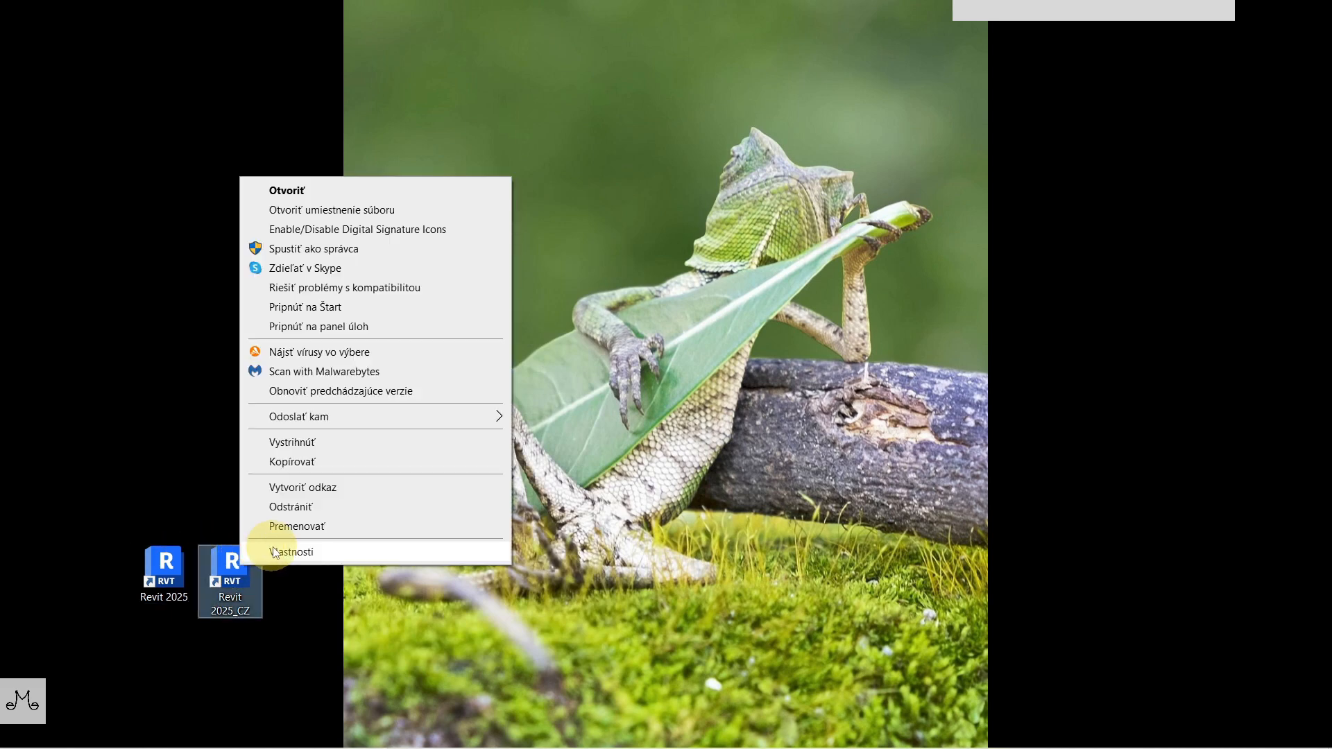
pyautogui.click(293, 551)
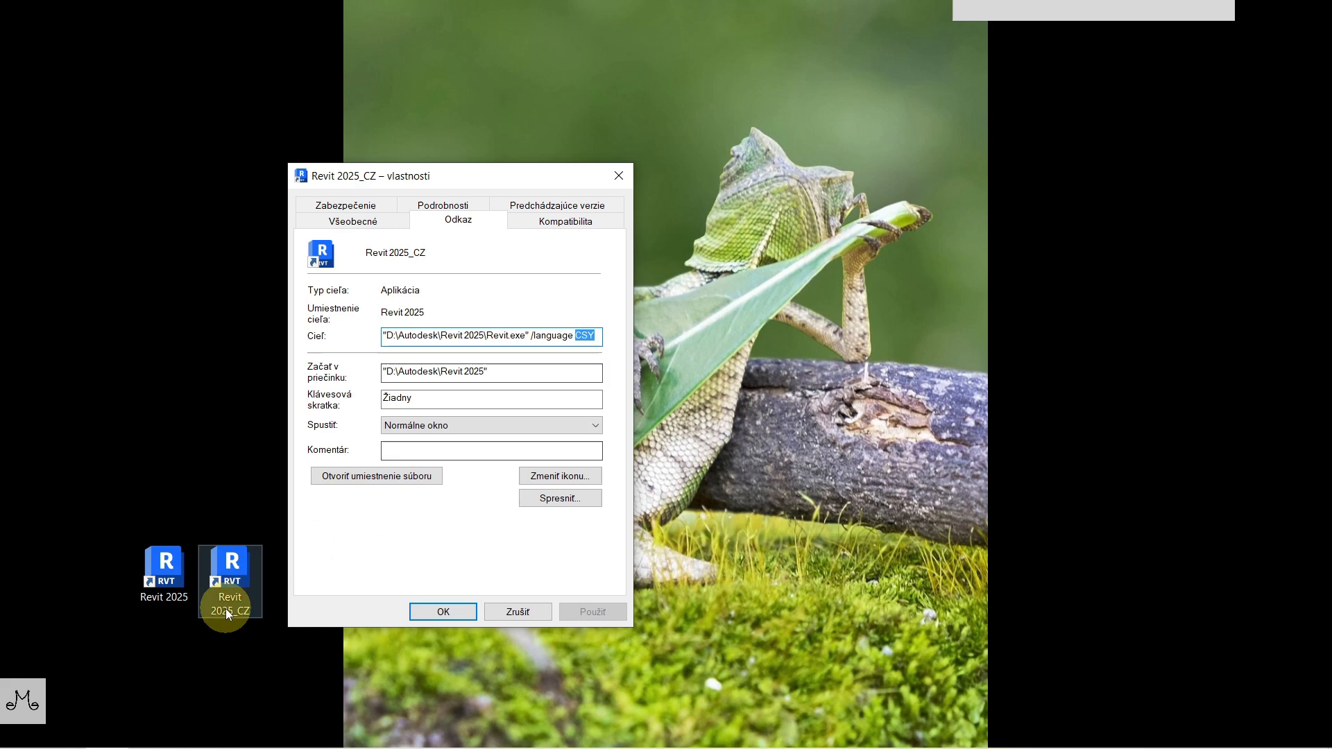
pyautogui.moveTo(320, 579)
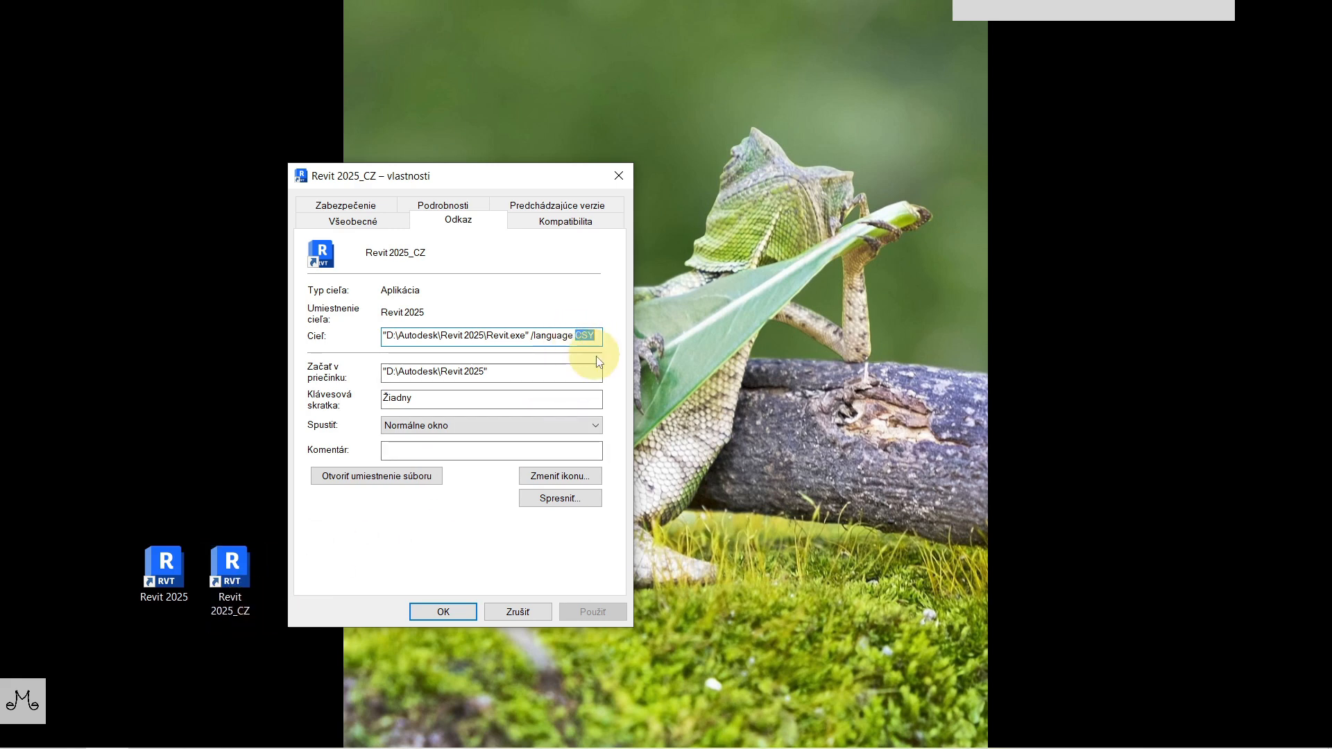
pyautogui.click(441, 611)
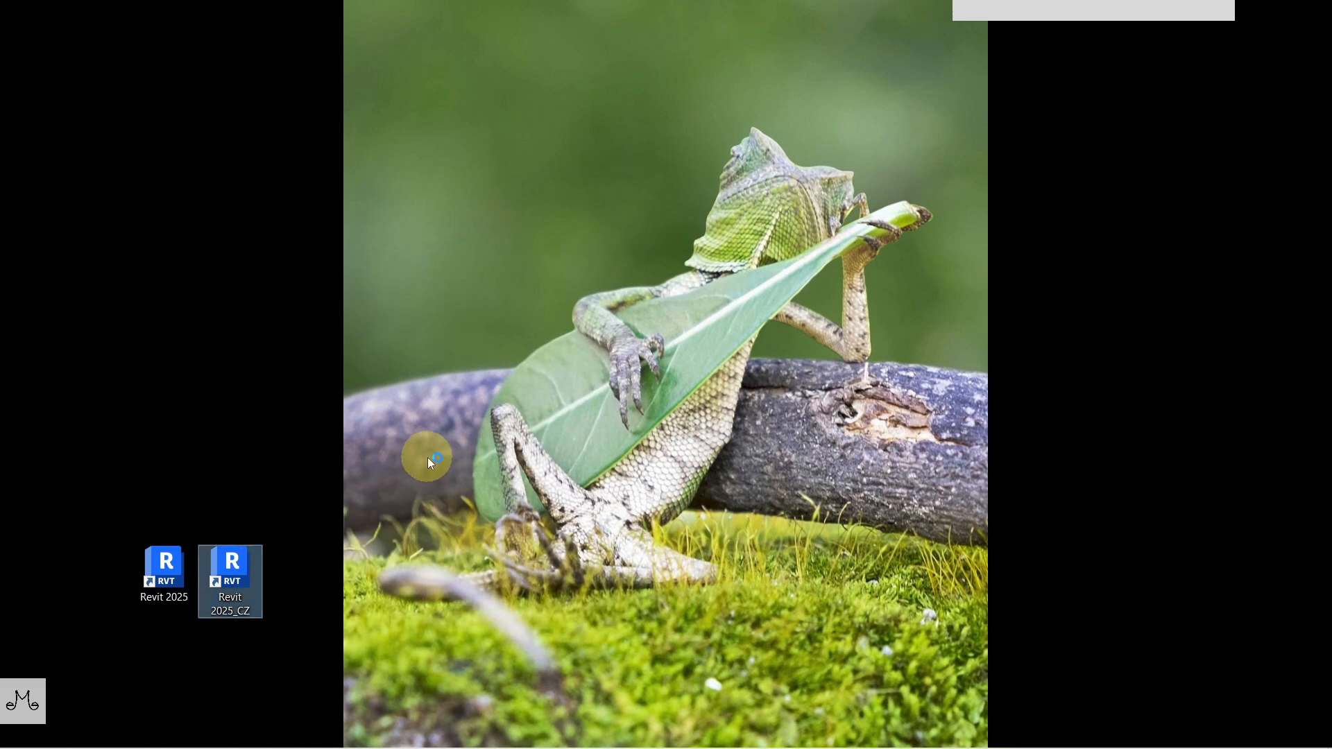
# - Launch Revit from the Revit 2025_CZ shortcut to start it with a Czech interface
pyautogui.doubleClick(229, 563)
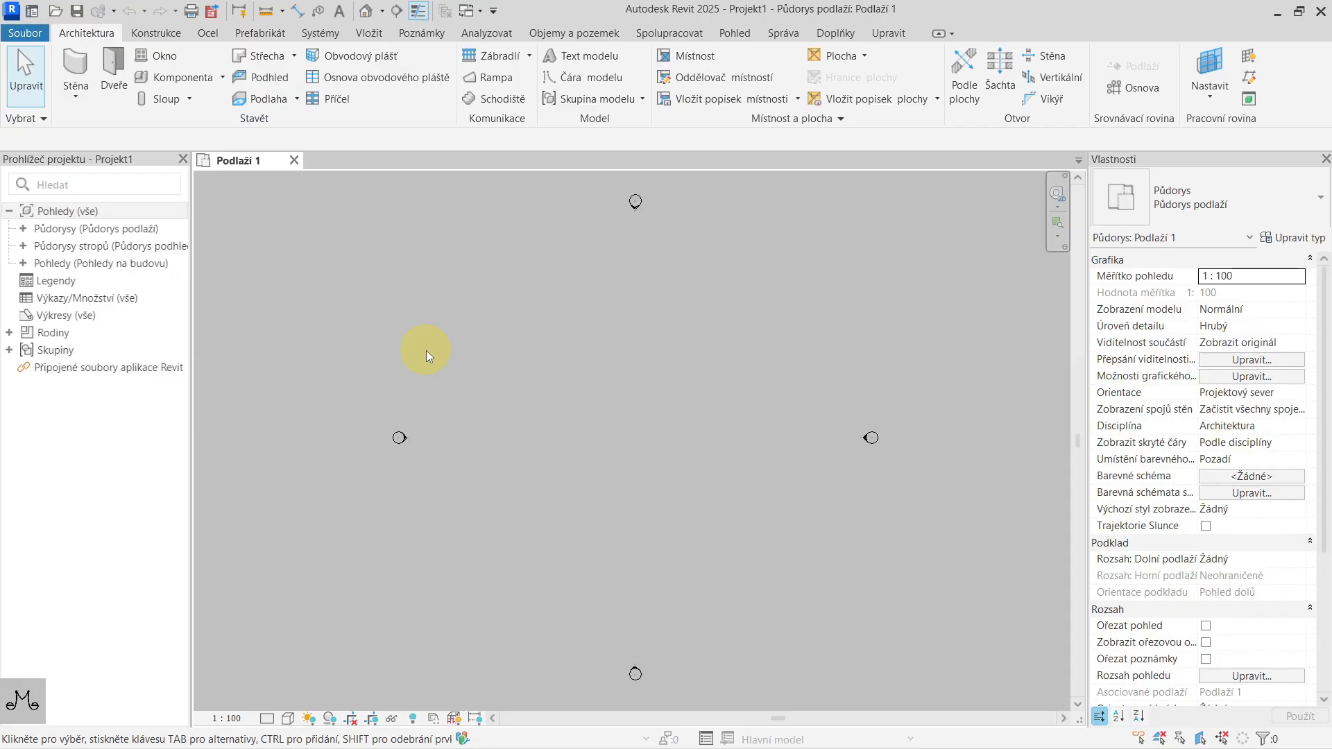
pyautogui.moveTo(460, 45)
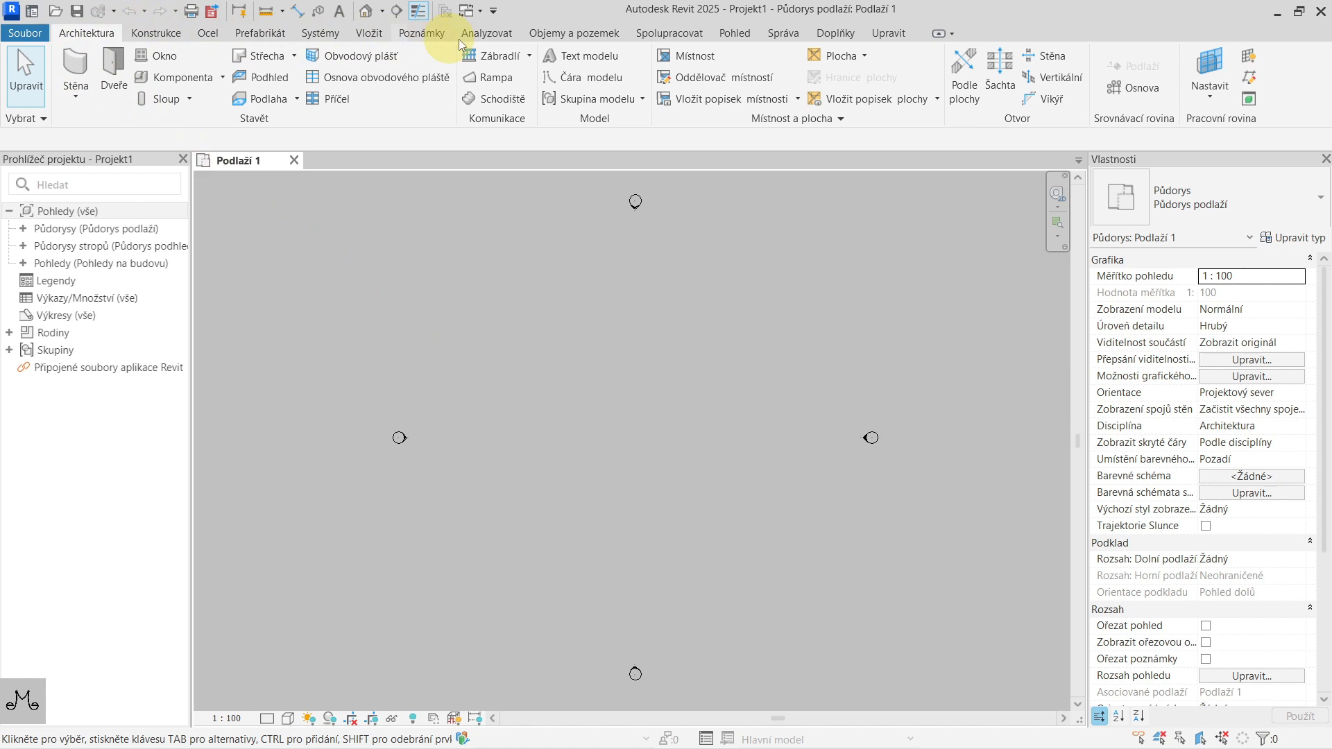
pyautogui.moveTo(352, 93)
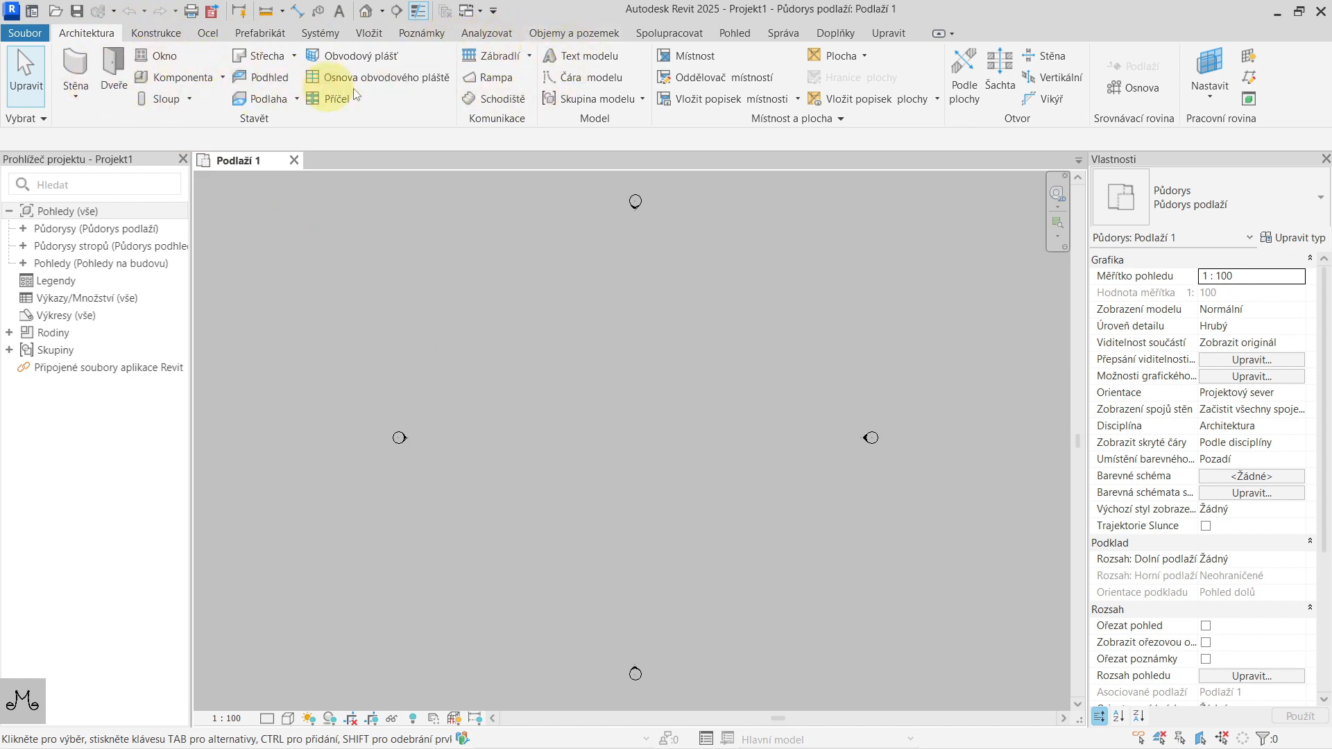